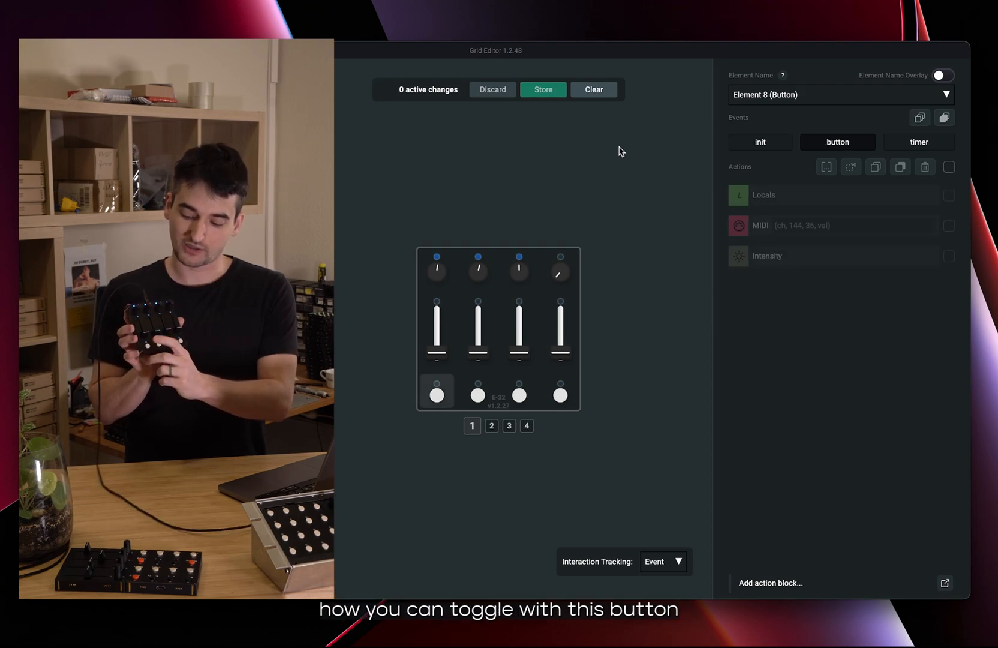
# Select Element 0, the first potentiometer, to show its potmeter event actions
pyautogui.click(437, 271)
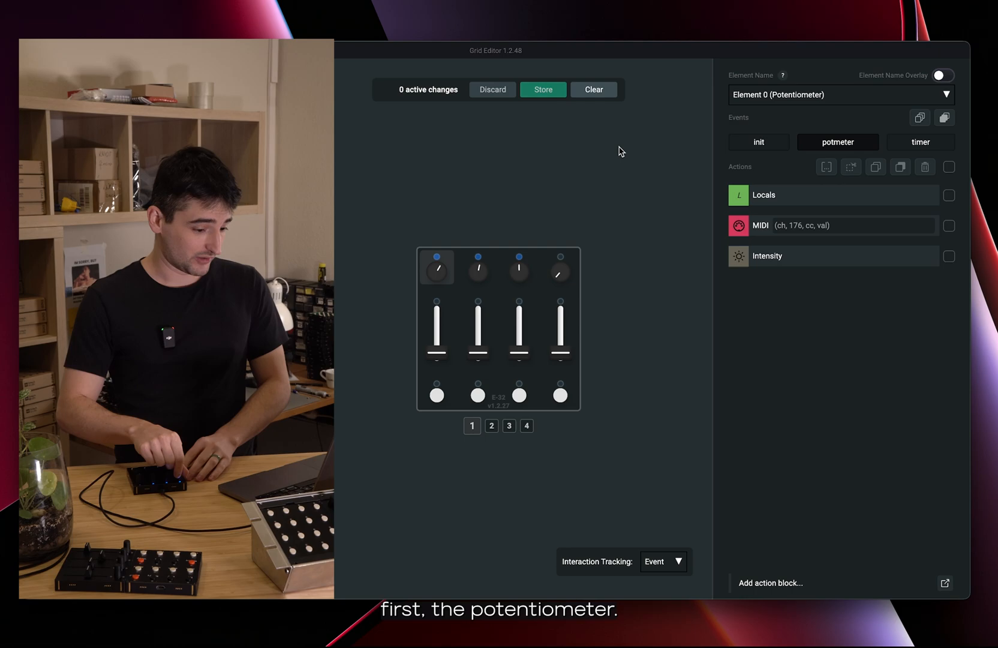
# Add a self variable cc with value 12 to the potentiometer's init event
pyautogui.click(759, 143)
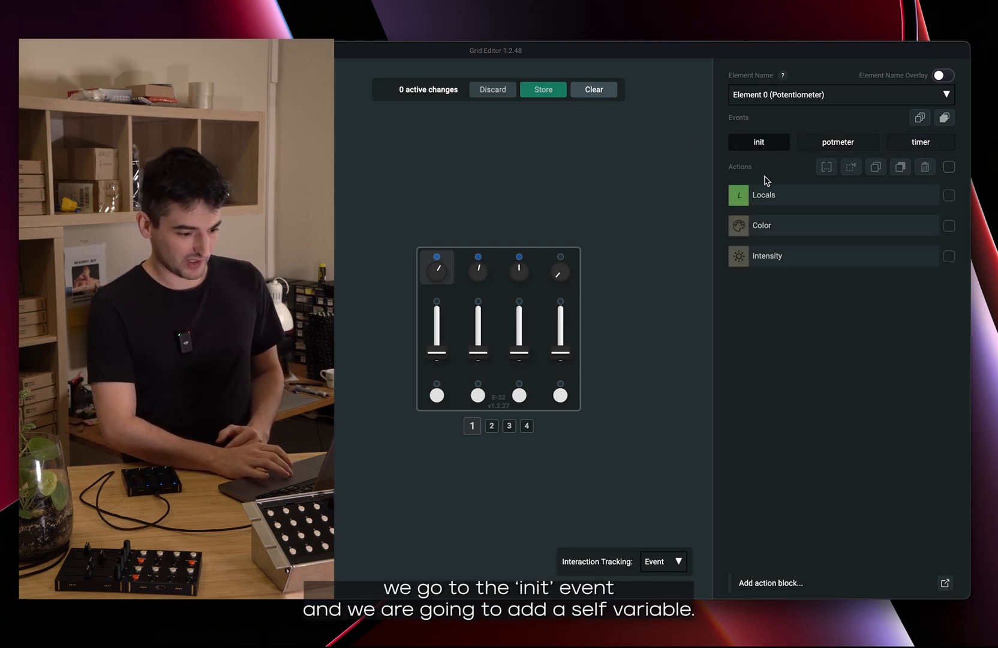
pyautogui.click(764, 195)
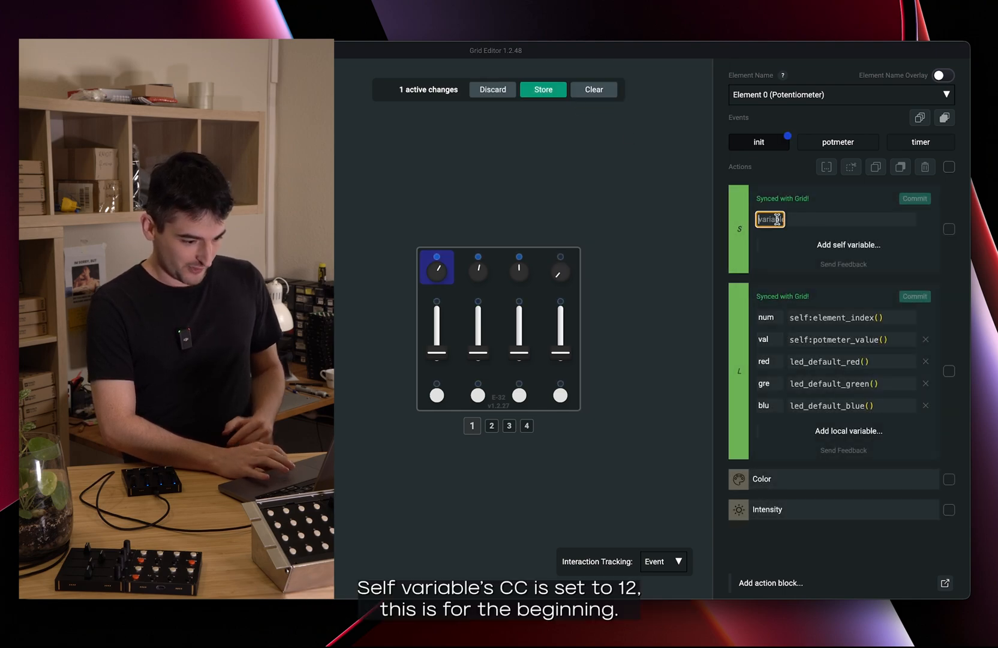
pyautogui.write('cc')
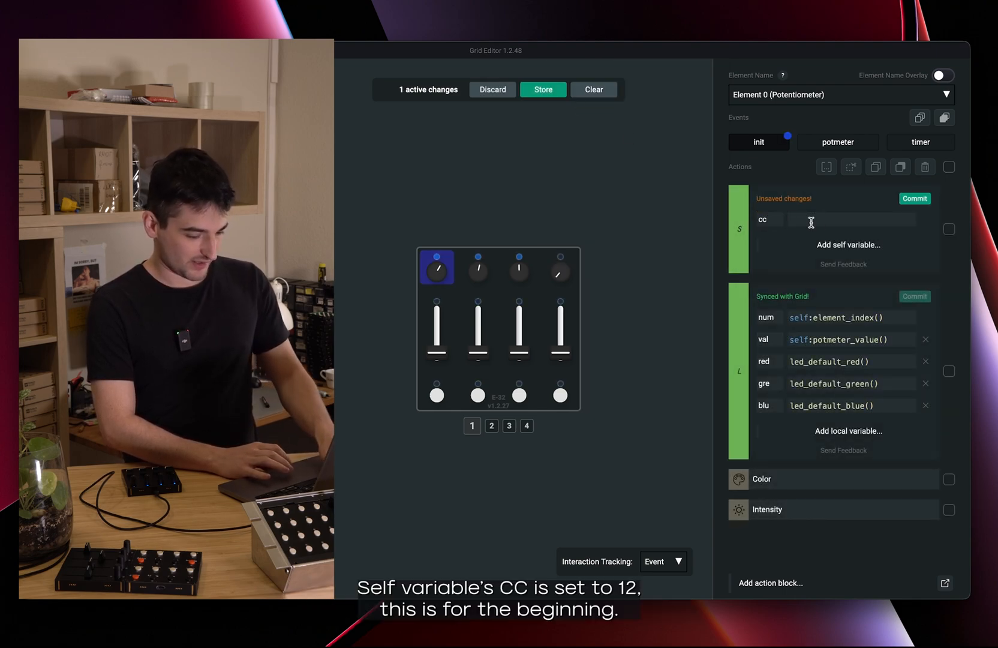
pyautogui.write('12')
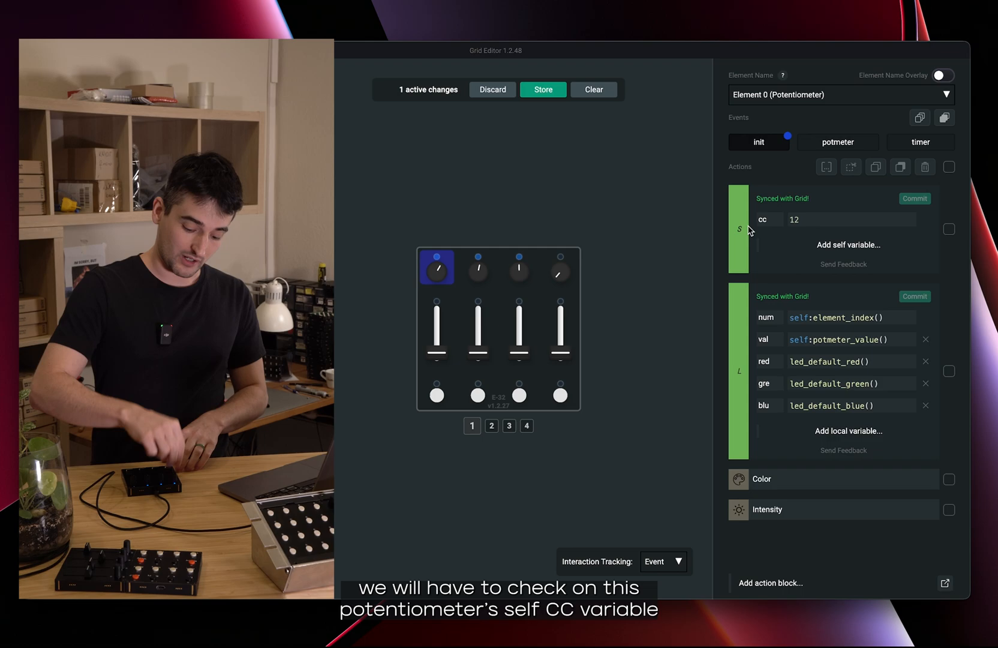
pyautogui.click(838, 142)
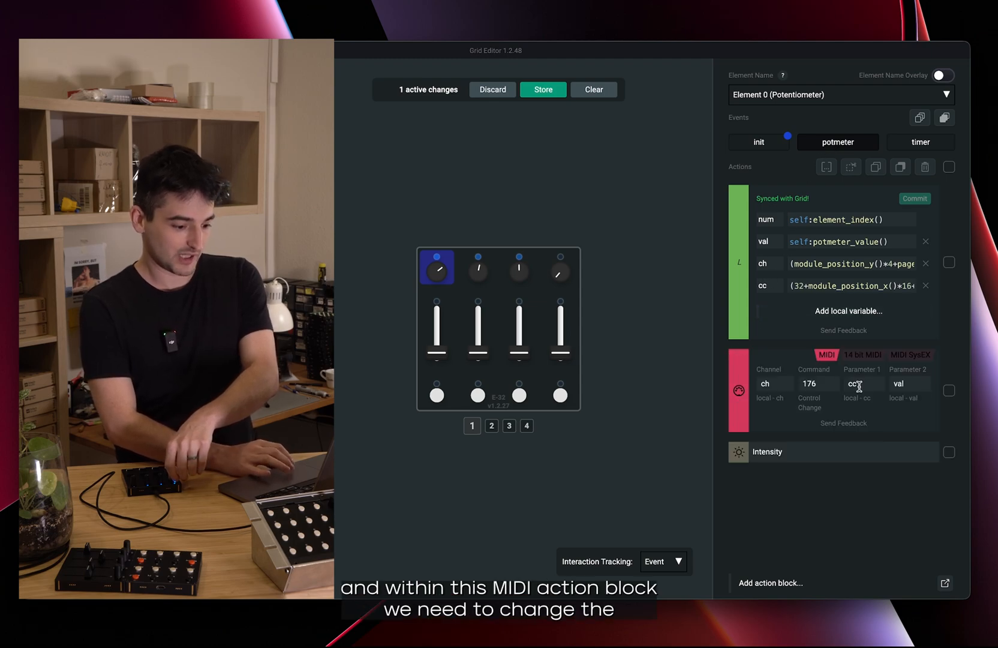
# Make the potmeter MIDI message take its CC number from the self cc variable
pyautogui.click(862, 384)
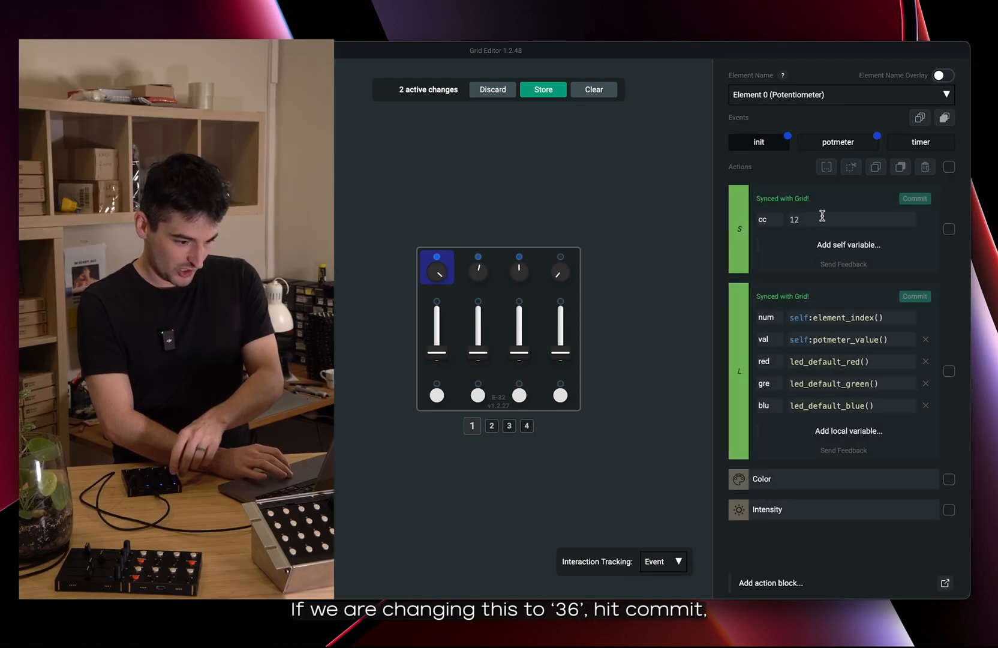
pyautogui.write('36')
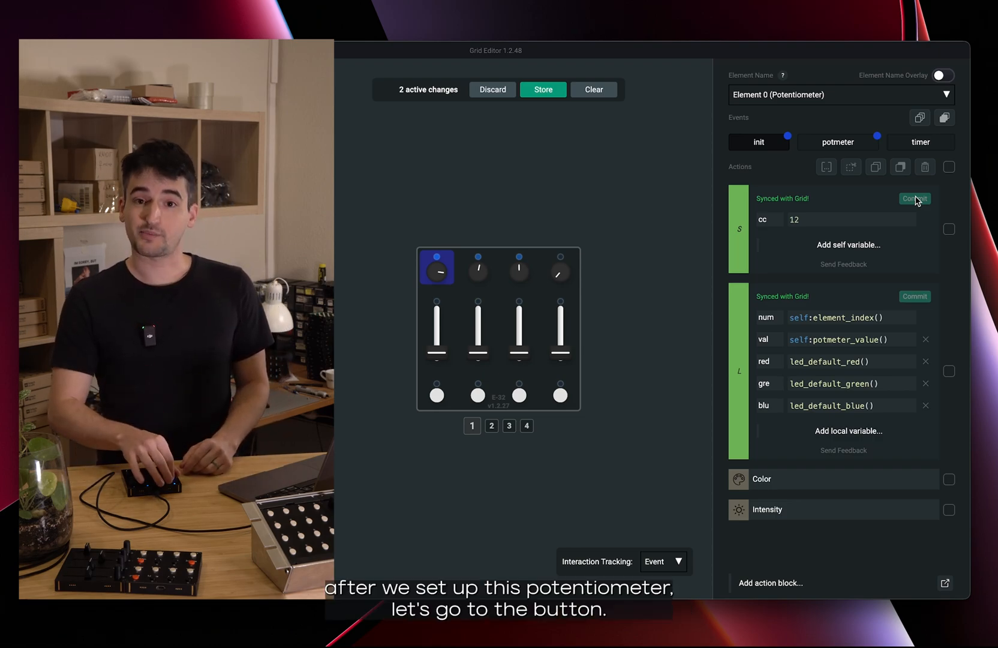
# Add a Button Mode action set to Toggle in Element 8's init event
pyautogui.click(838, 142)
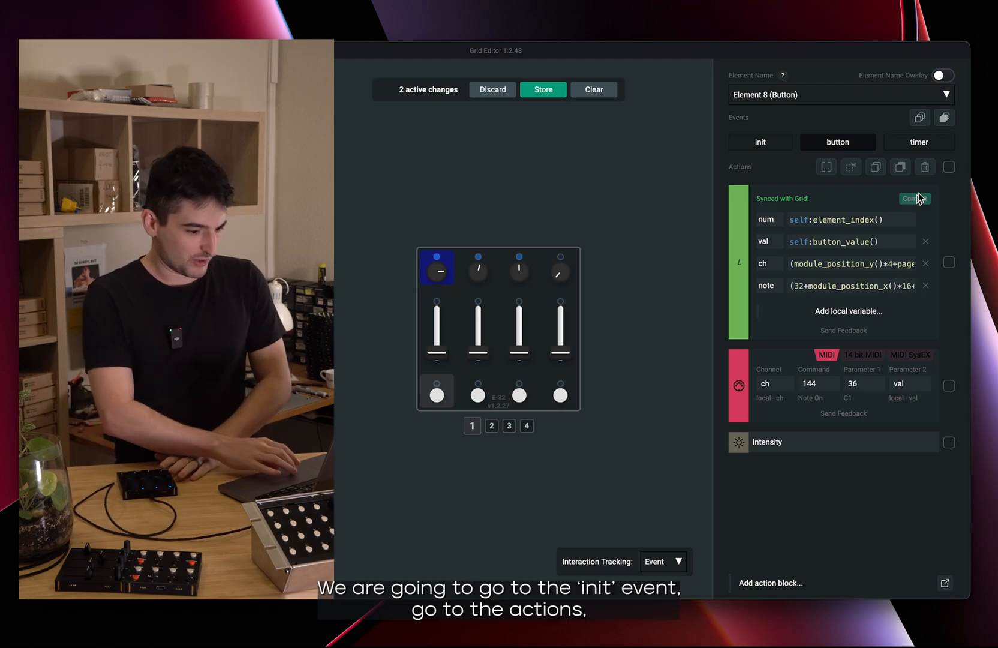
pyautogui.click(760, 142)
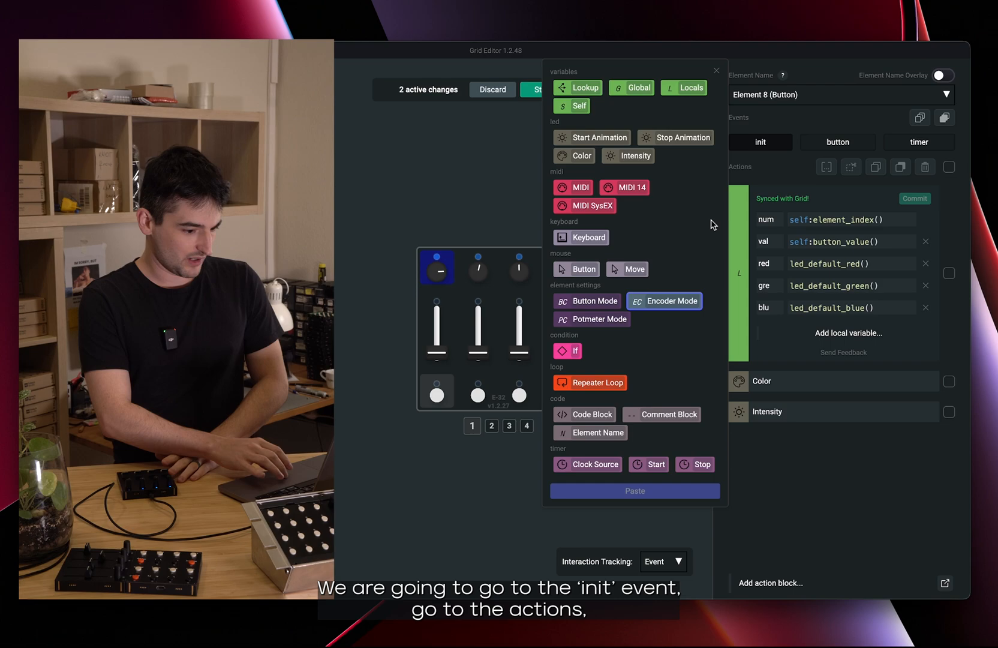
pyautogui.click(587, 301)
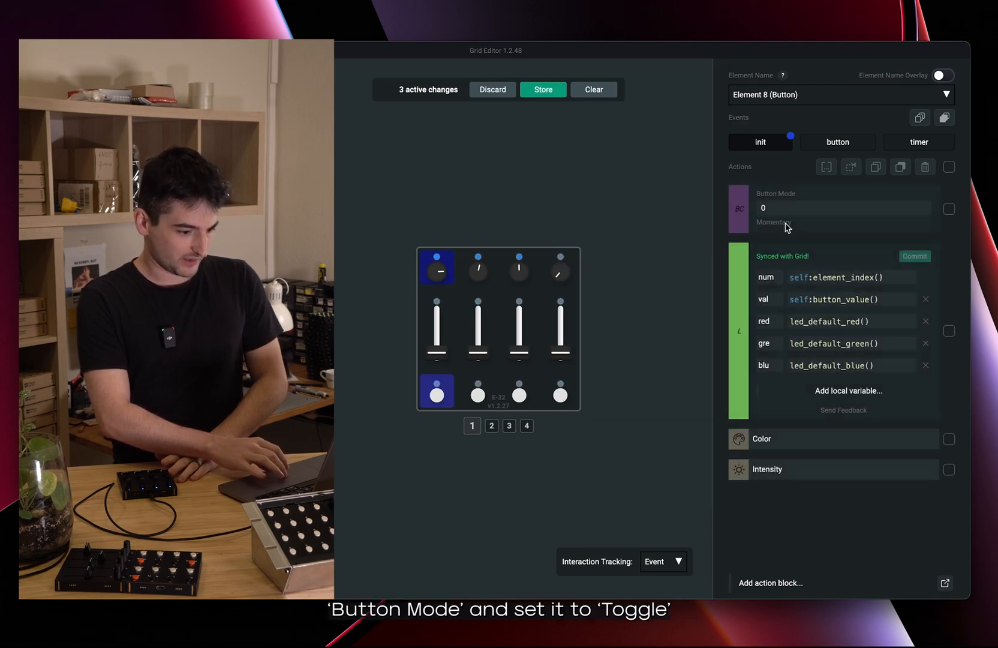
pyautogui.click(843, 208)
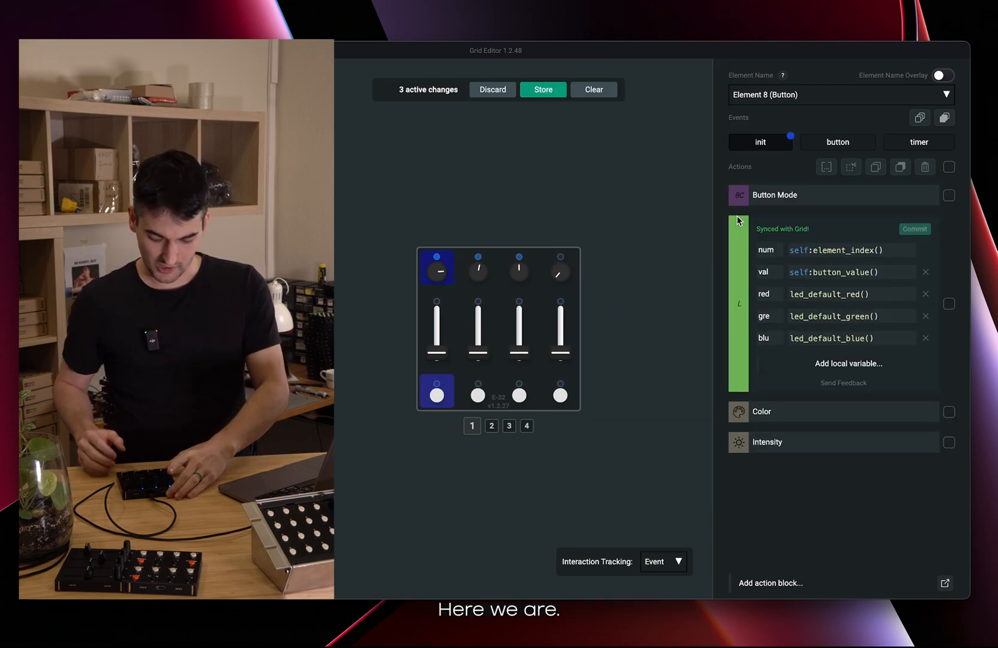
pyautogui.click(838, 142)
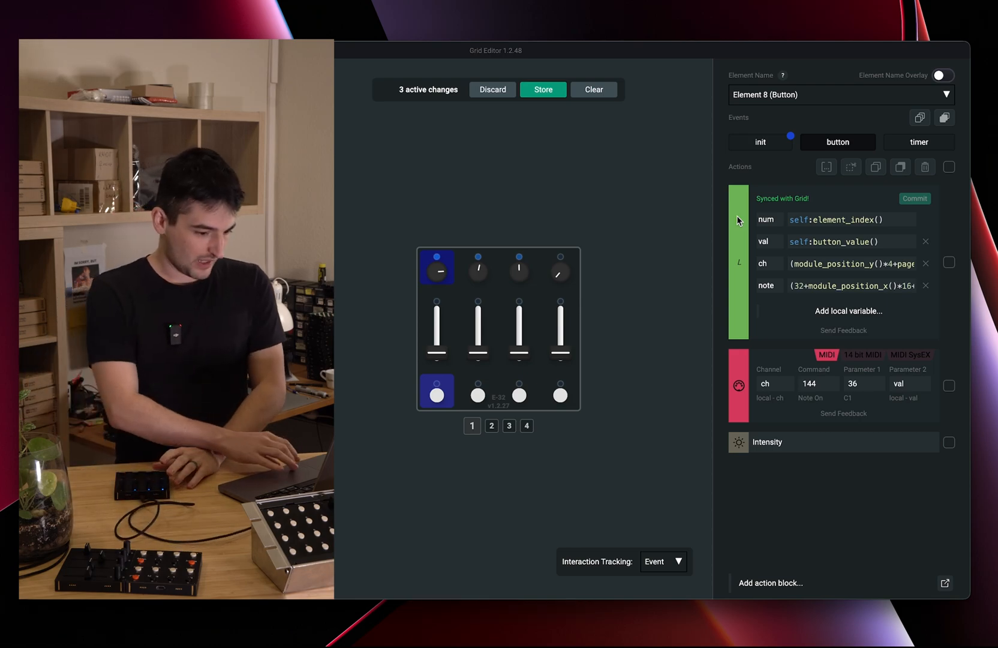
pyautogui.moveTo(851, 167)
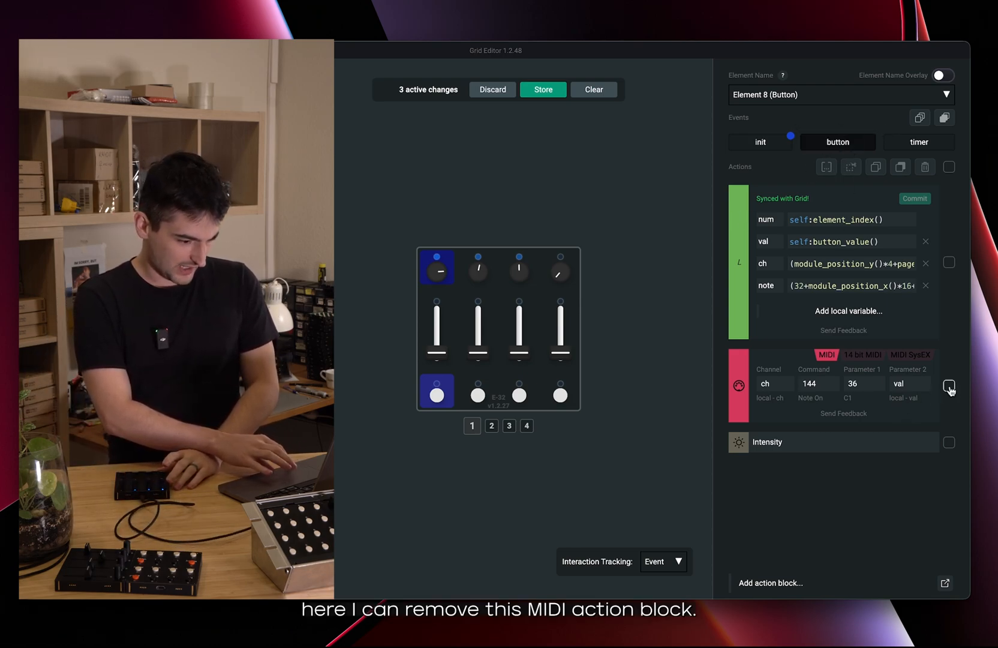
# Delete the button event's MIDI block and its note and ch local variables
pyautogui.click(925, 167)
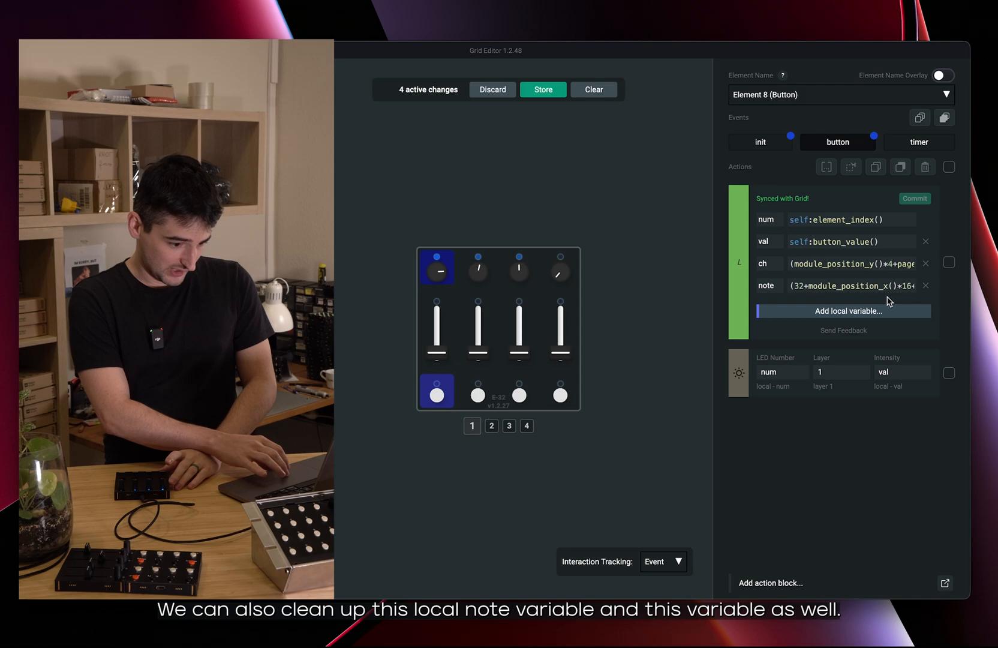
pyautogui.click(926, 286)
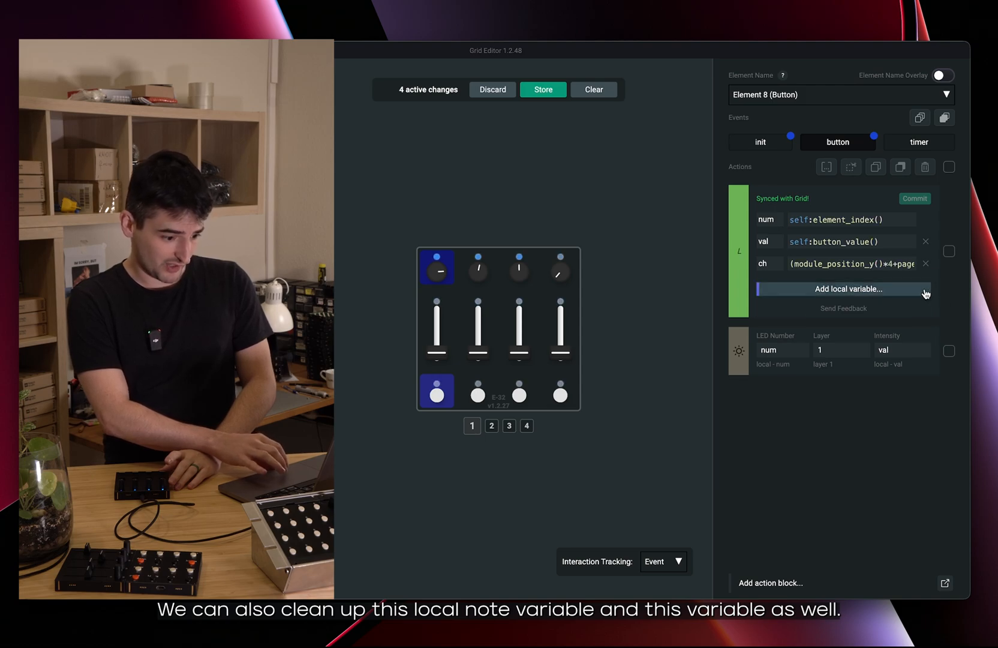
pyautogui.click(926, 264)
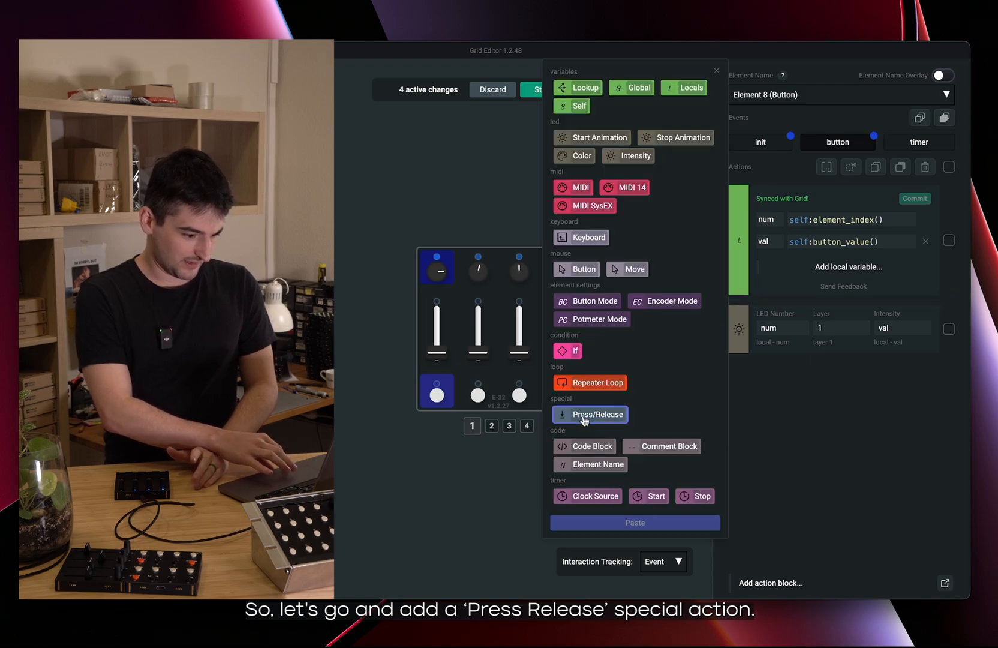
# Add an If self:button_value() > 0 condition with an Else branch to the button event
pyautogui.click(590, 414)
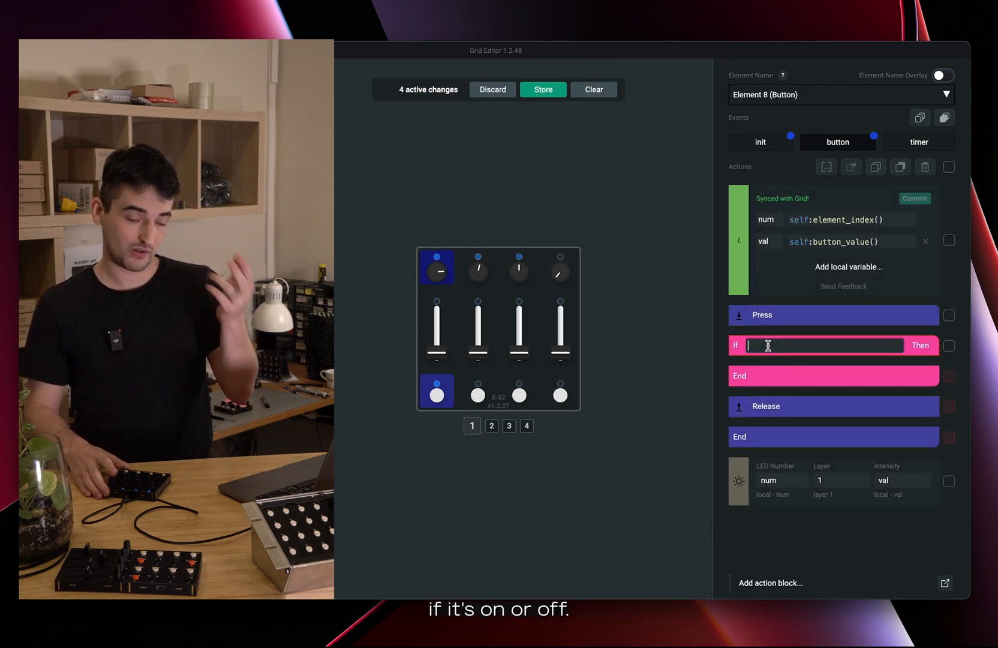
pyautogui.write('self:')
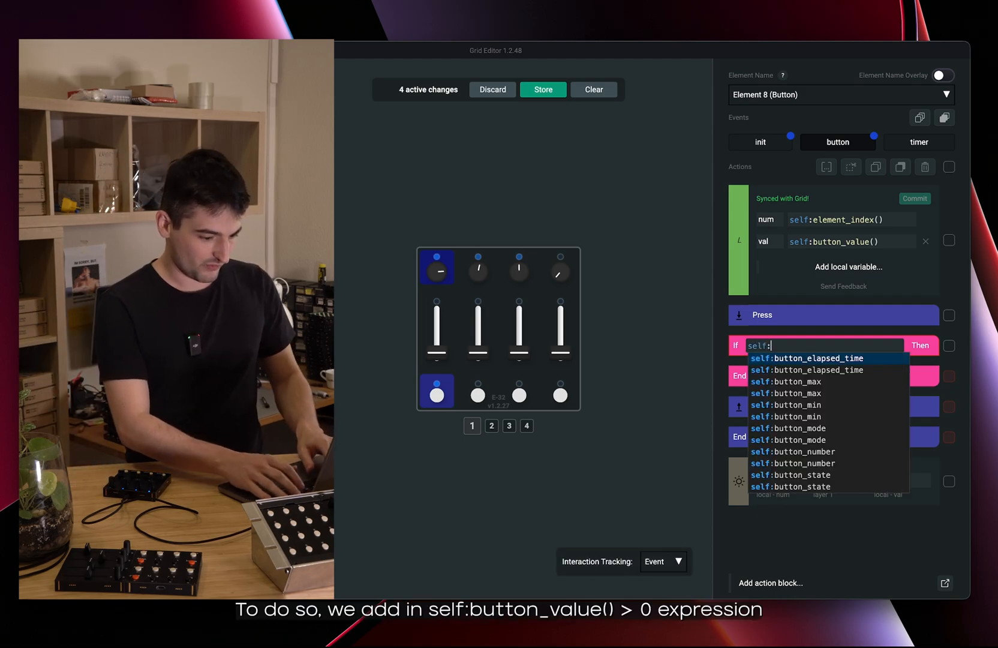
pyautogui.write('button_value(')
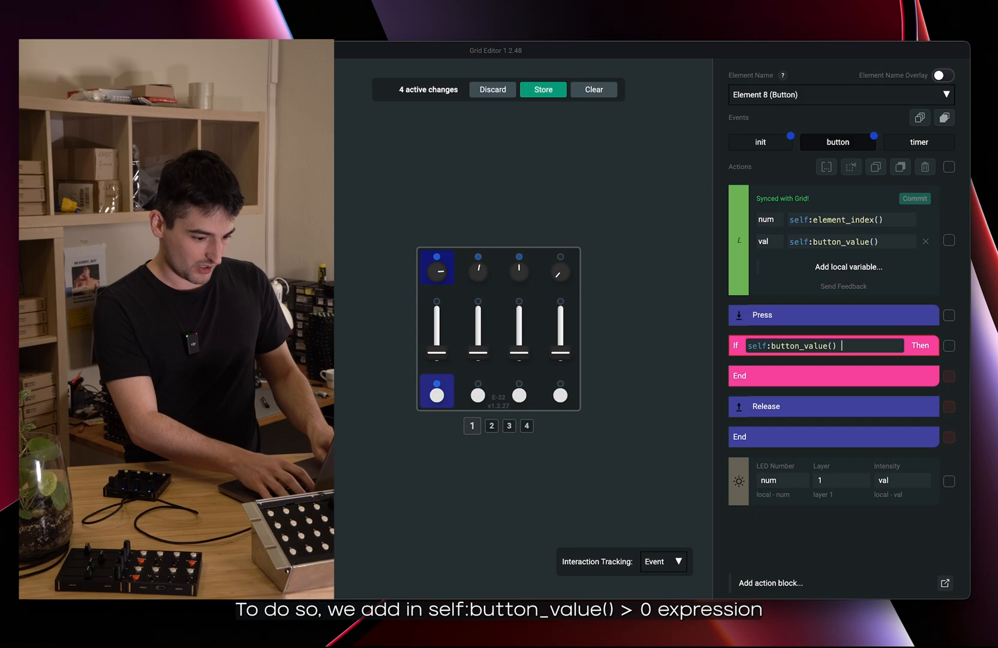
pyautogui.write('> 0')
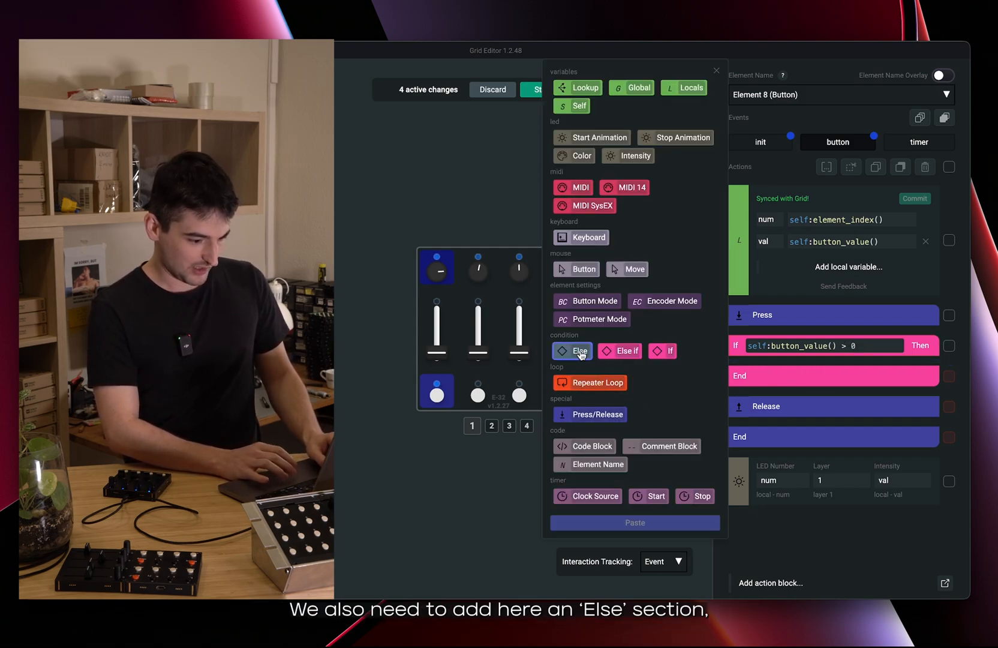
pyautogui.click(572, 351)
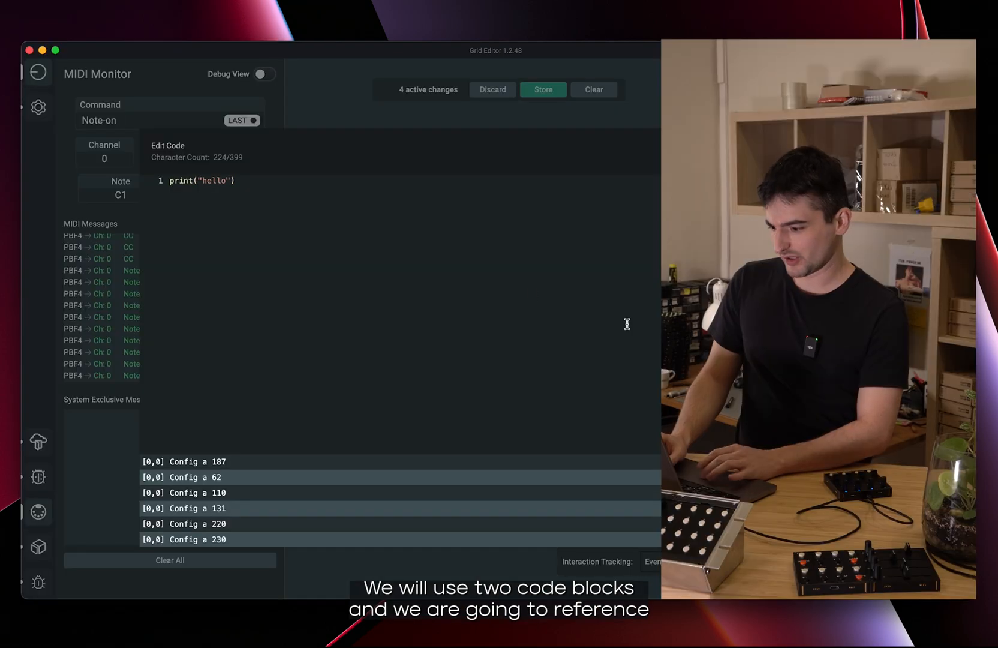
# Write element[0].cc = 48 in the If branch and element[0].cc = 12 in the Else, then store
pyautogui.click(204, 181)
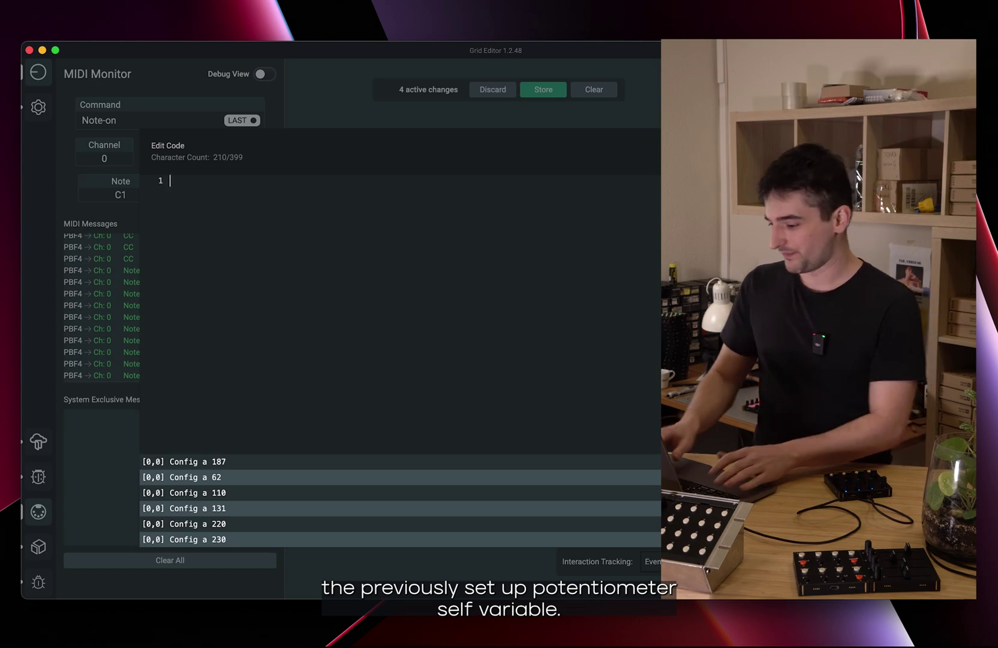
pyautogui.write('element')
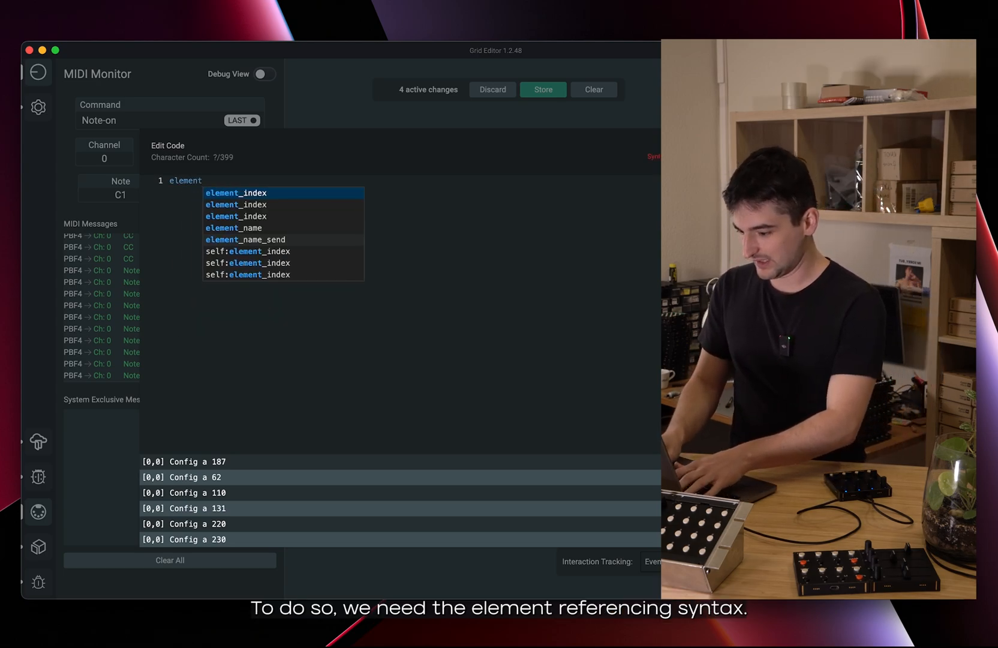
pyautogui.write('[0].')
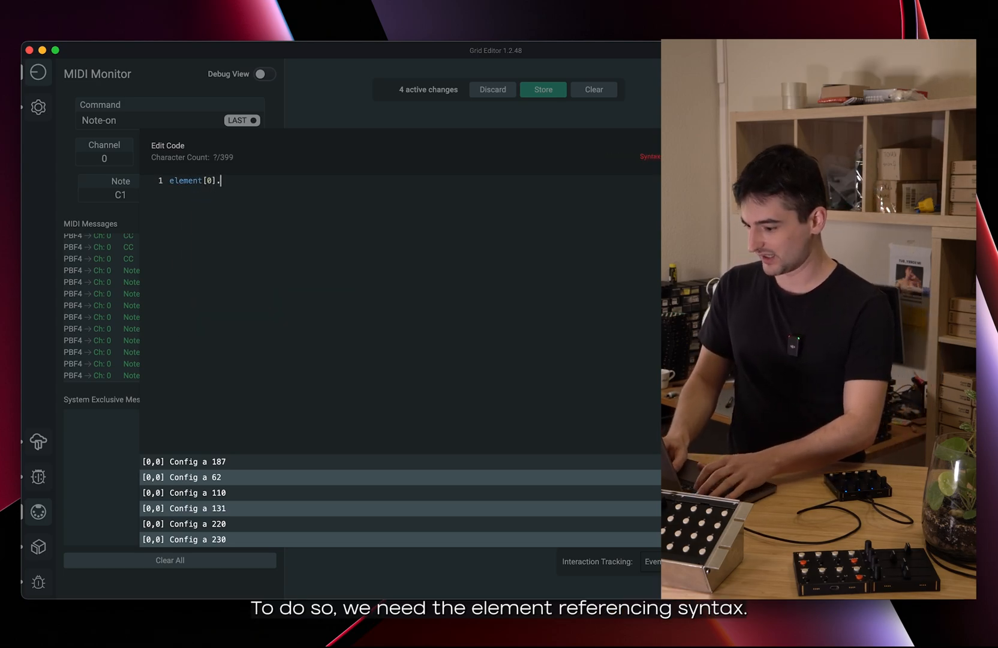
pyautogui.write('cc =')
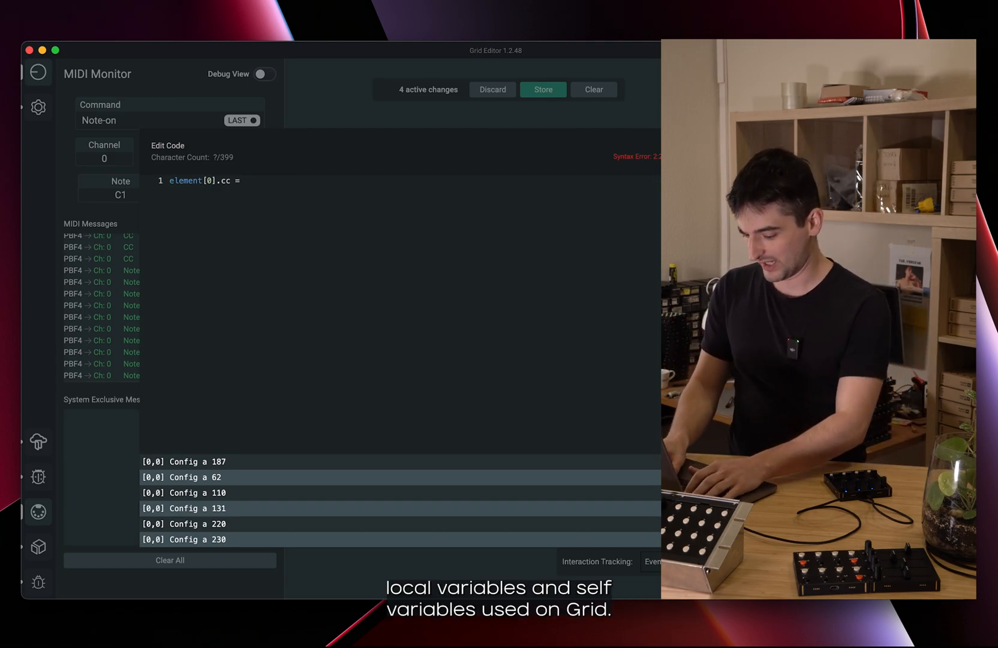
pyautogui.write('1')
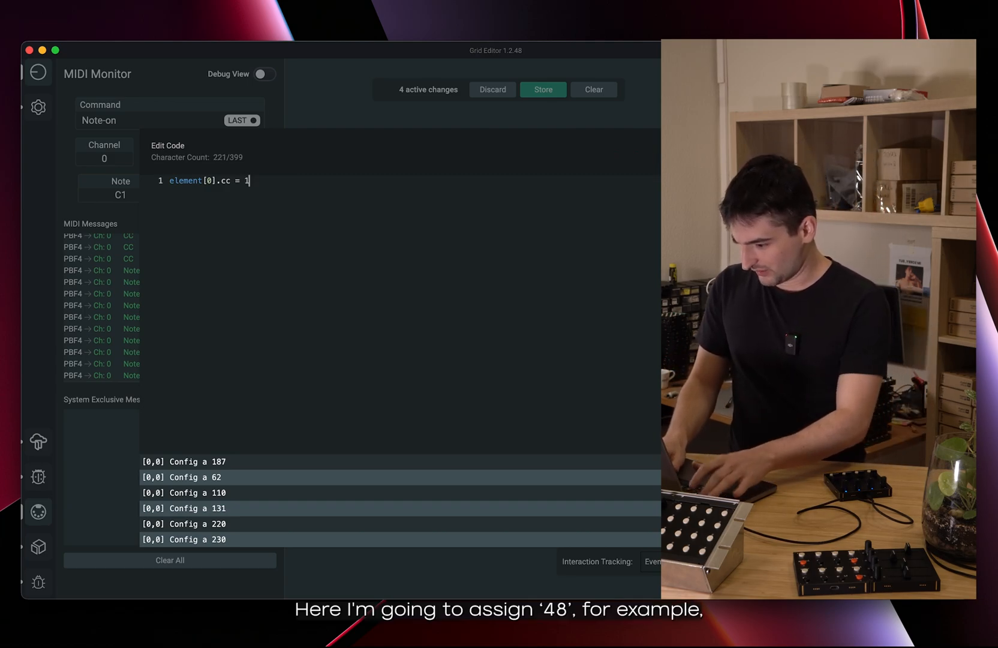
pyautogui.write('48')
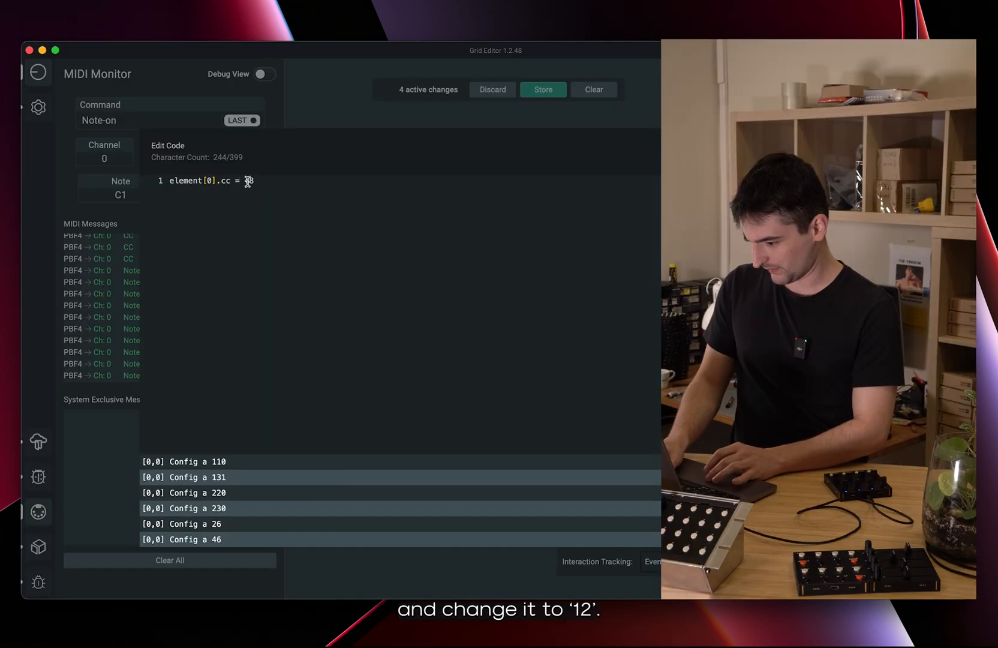
pyautogui.write('12')
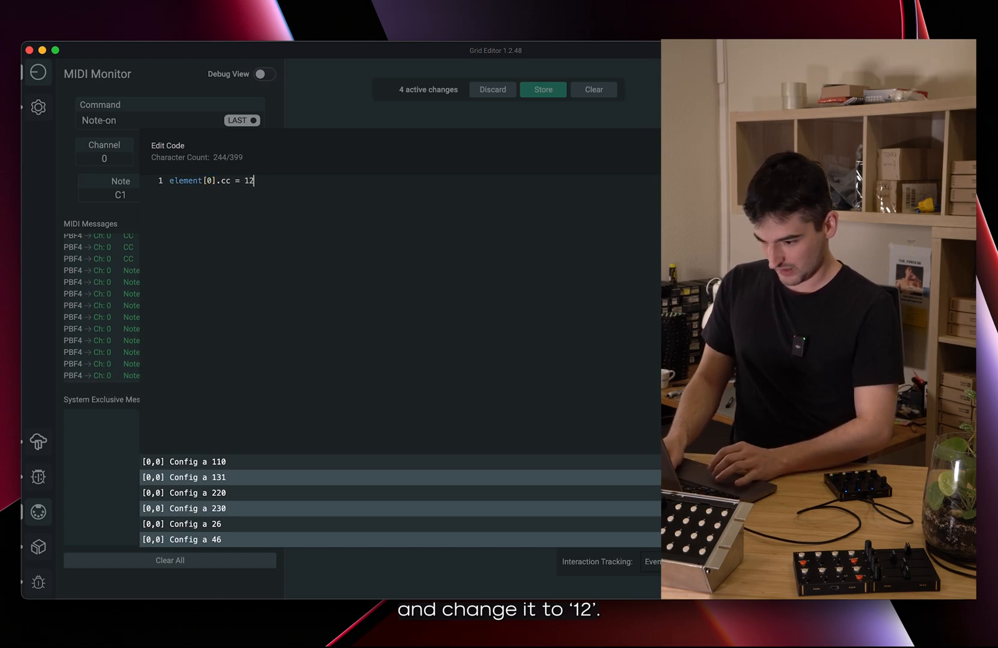
pyautogui.click(543, 90)
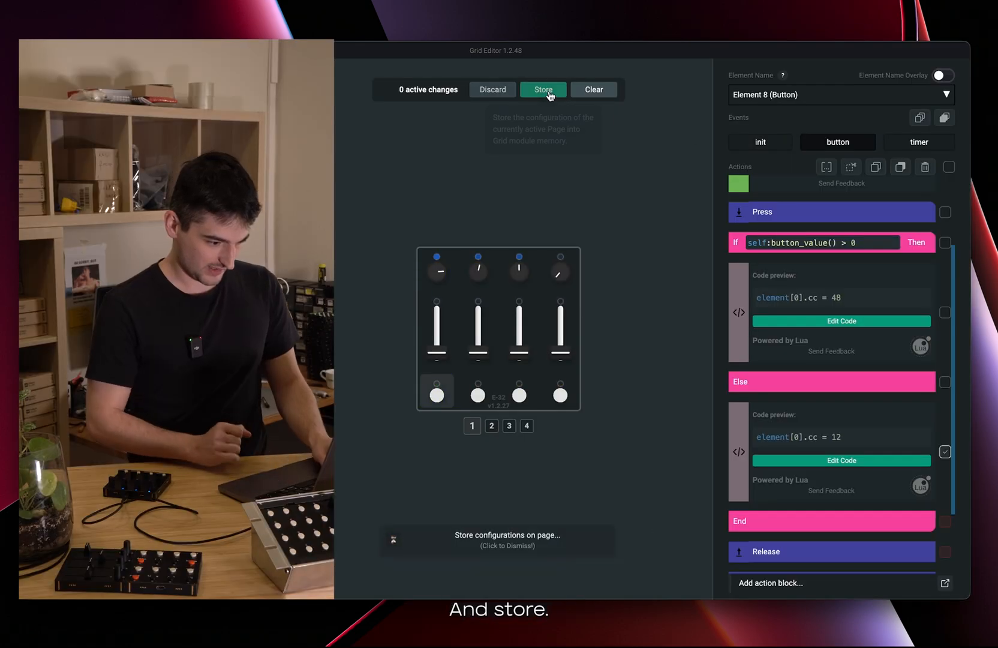
# Store again and show the first potentiometer's actions using self.cc as controller number
pyautogui.click(544, 89)
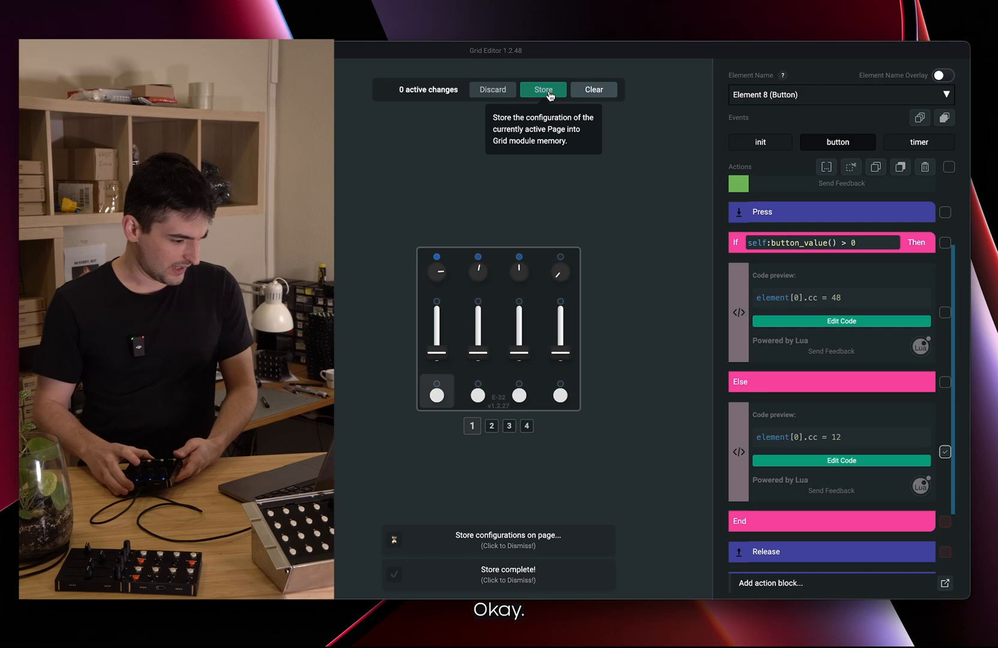
pyautogui.moveTo(410, 323)
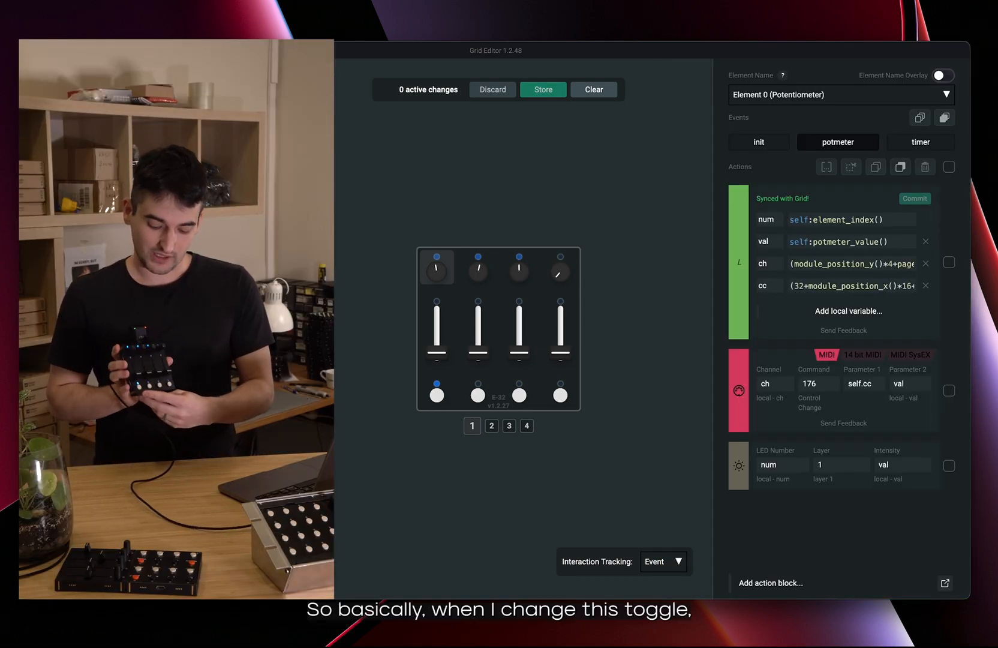
pyautogui.click(437, 393)
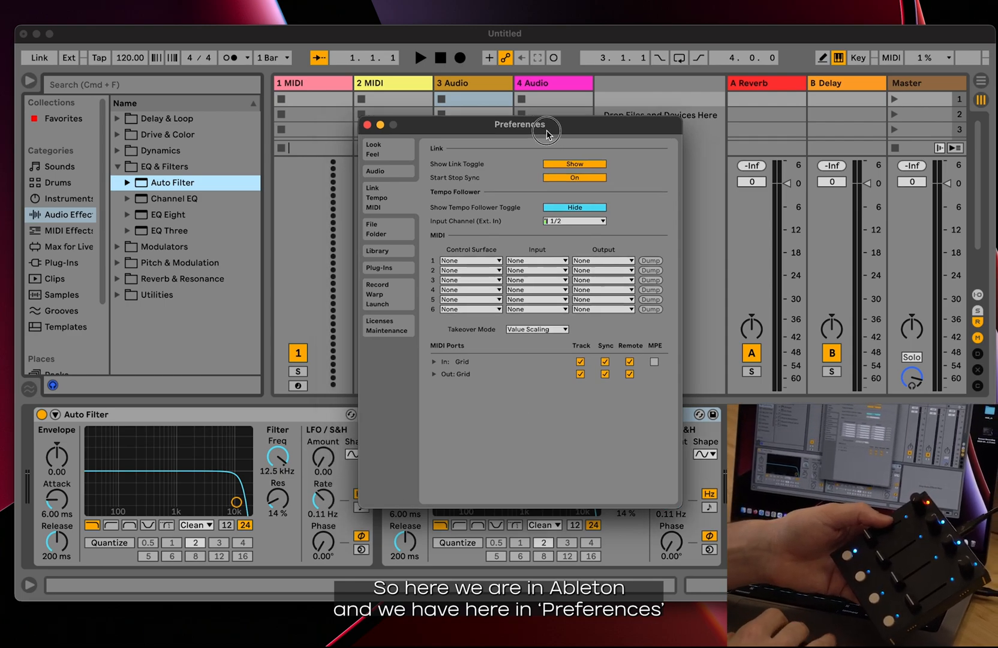
# Set Ableton's MIDI Takeover Mode to Pickup and close Preferences
pyautogui.click(537, 329)
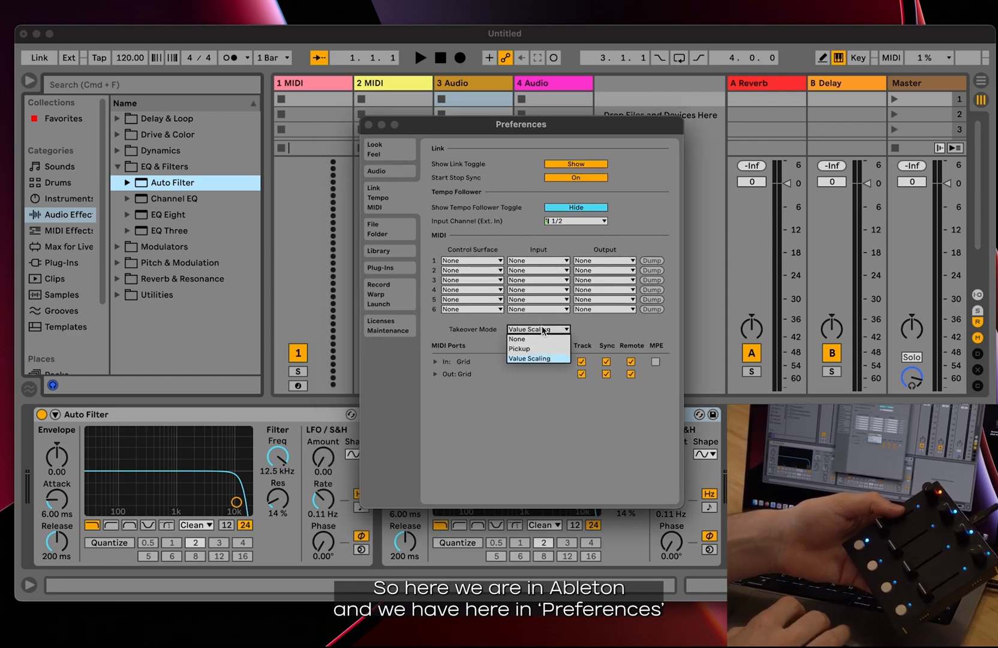
pyautogui.click(520, 348)
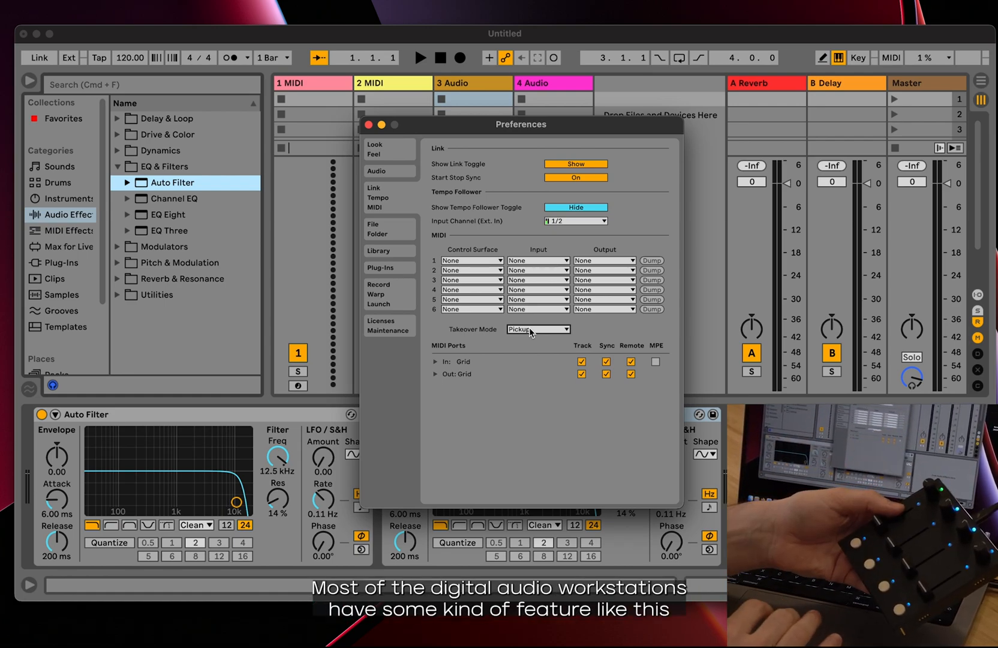
pyautogui.click(537, 328)
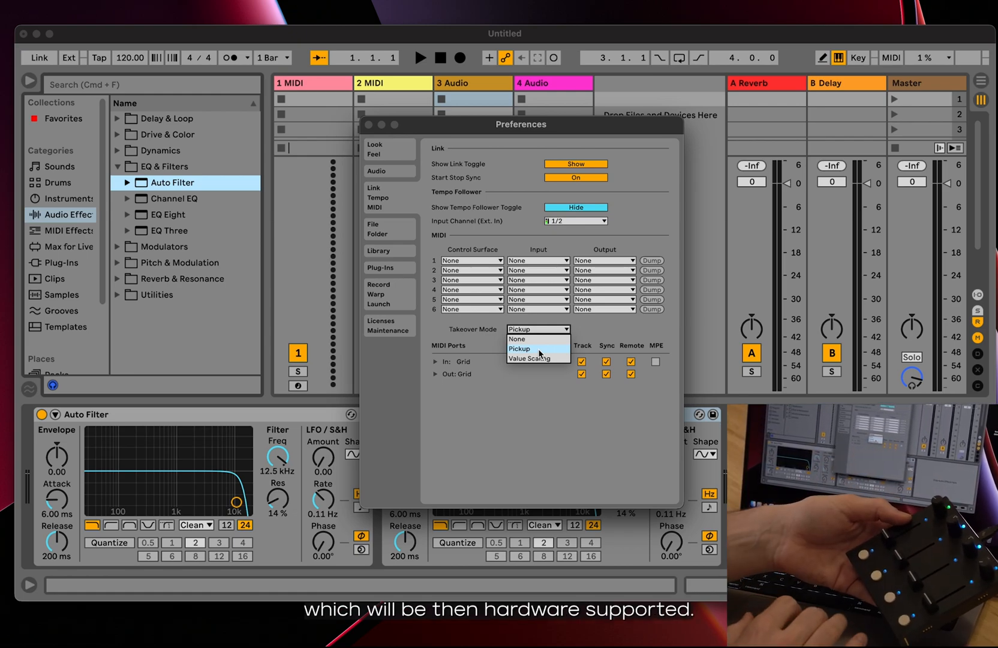
pyautogui.click(520, 348)
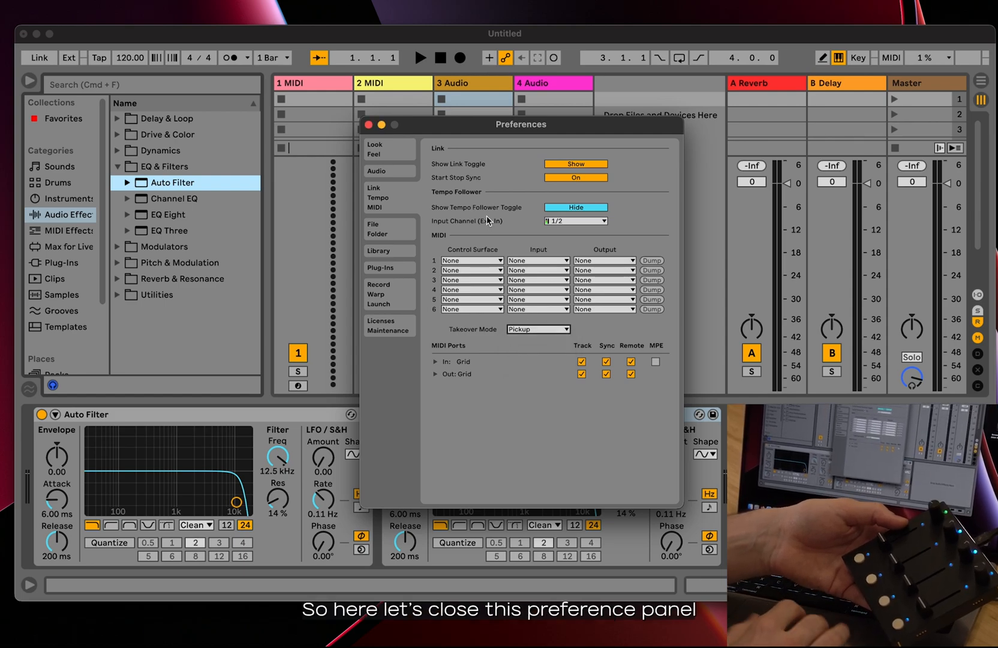
pyautogui.click(363, 124)
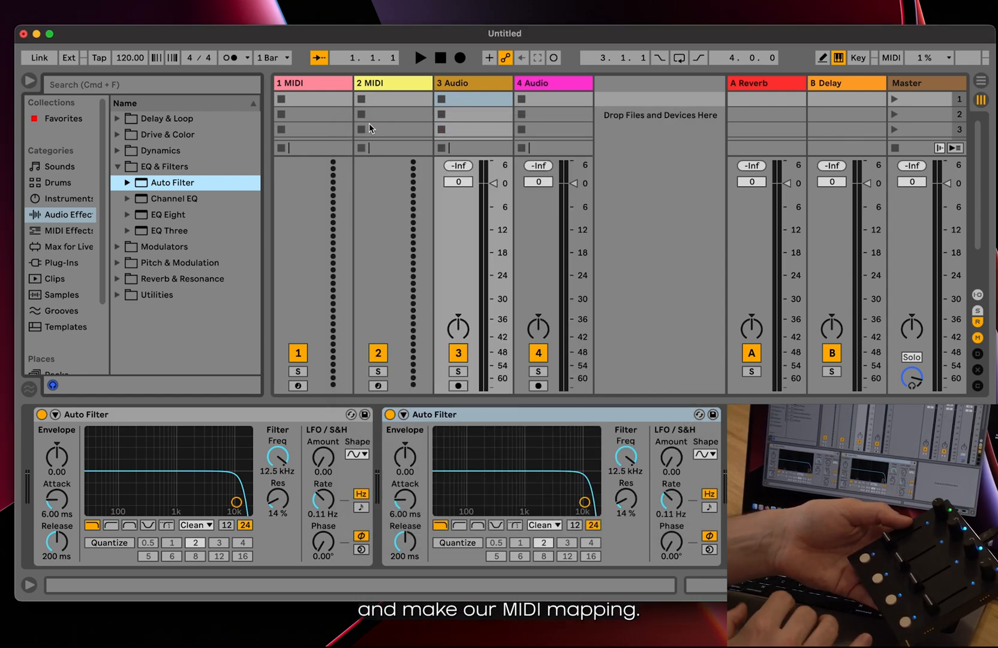
# In MIDI Map mode assign CC 12 and CC 48 to the two Auto Filter Frequency knobs
pyautogui.click(888, 57)
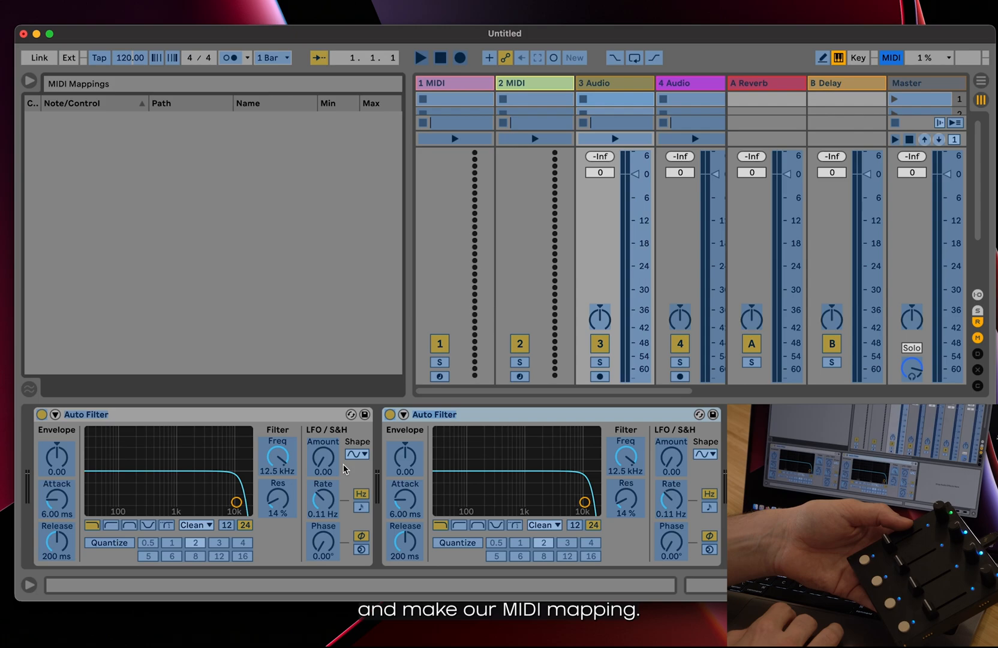
pyautogui.click(278, 458)
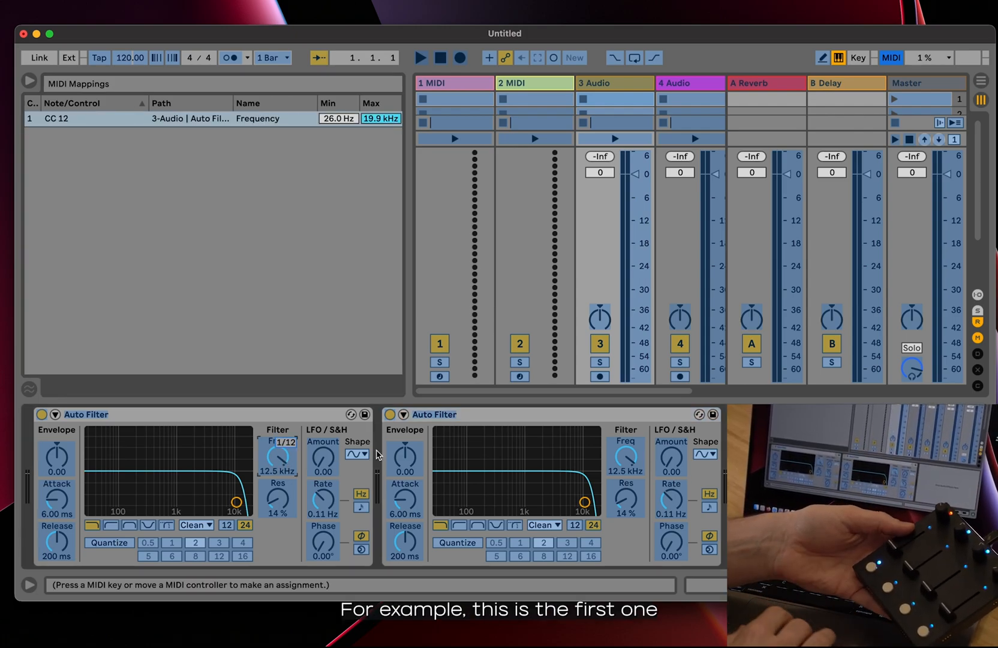
pyautogui.click(625, 456)
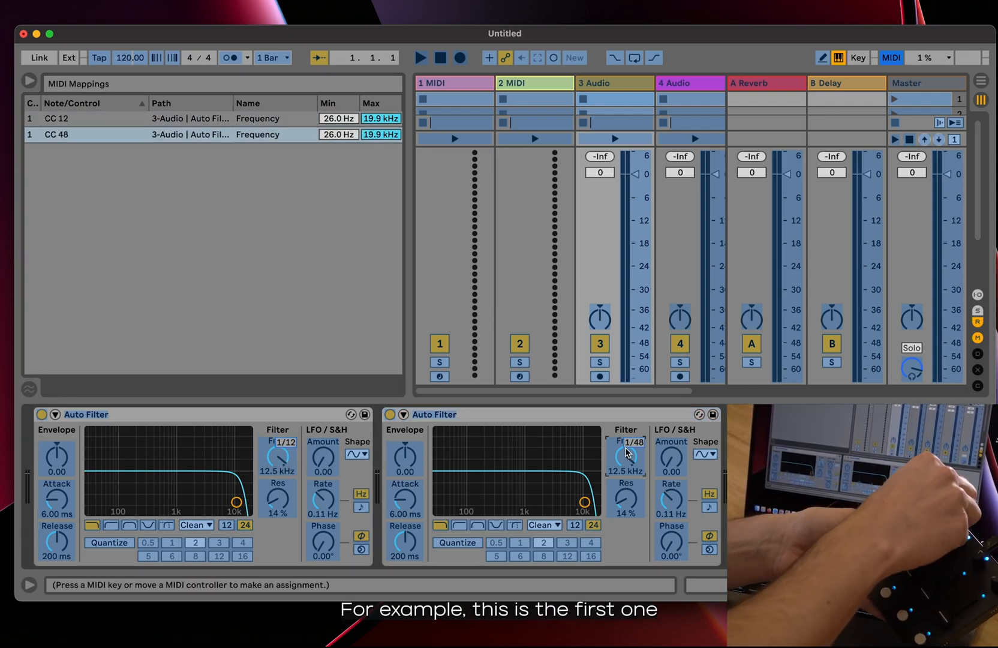